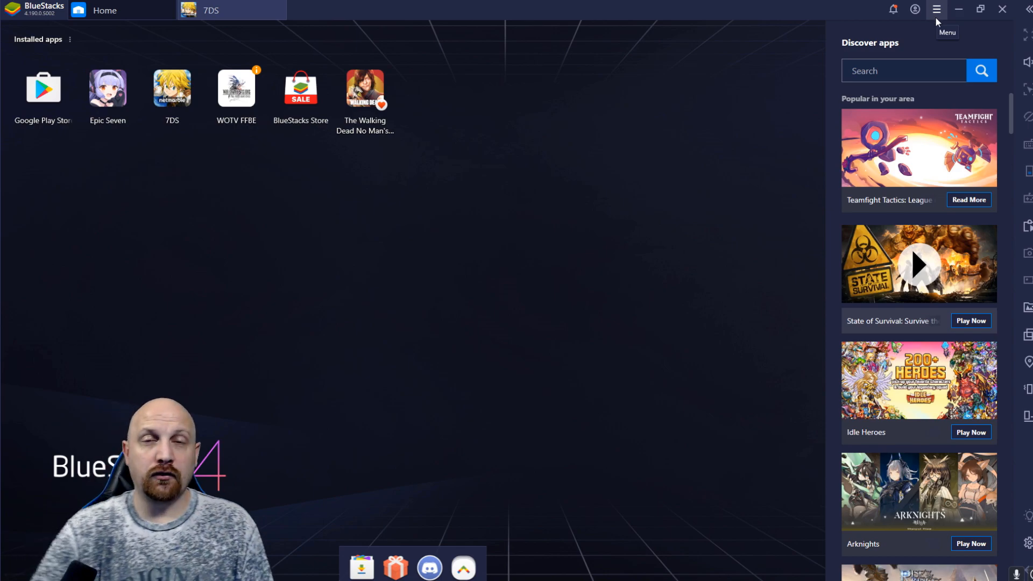
pyautogui.moveTo(936, 9)
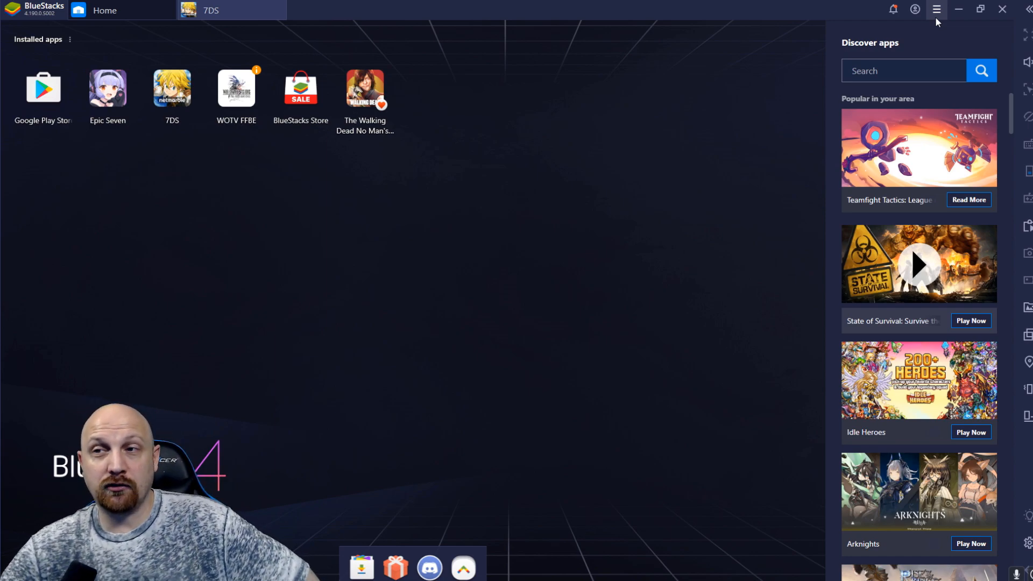
# Review the predefined device profiles in Advanced settings and keep Samsung Galaxy S10.
pyautogui.click(935, 9)
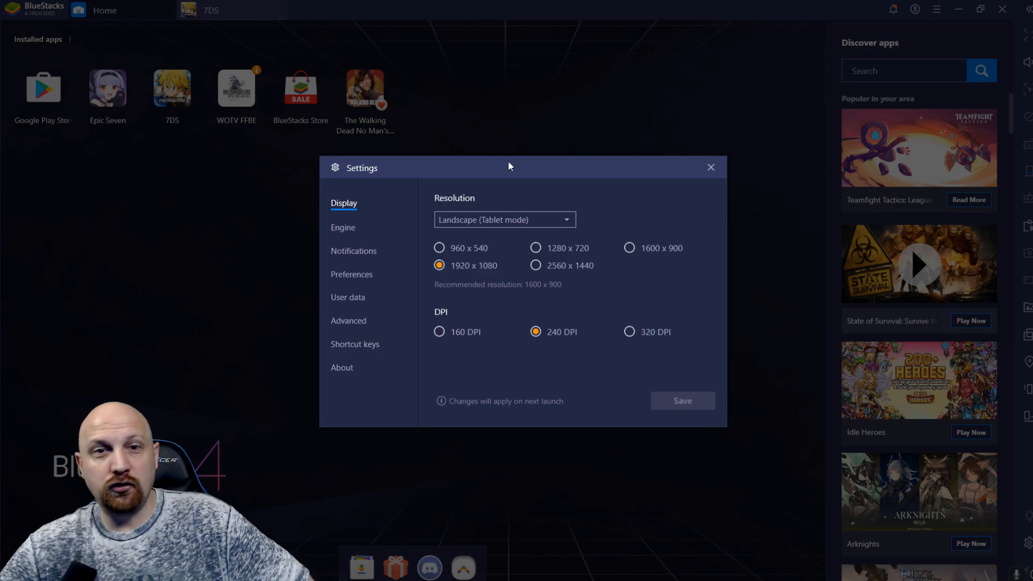
pyautogui.click(347, 321)
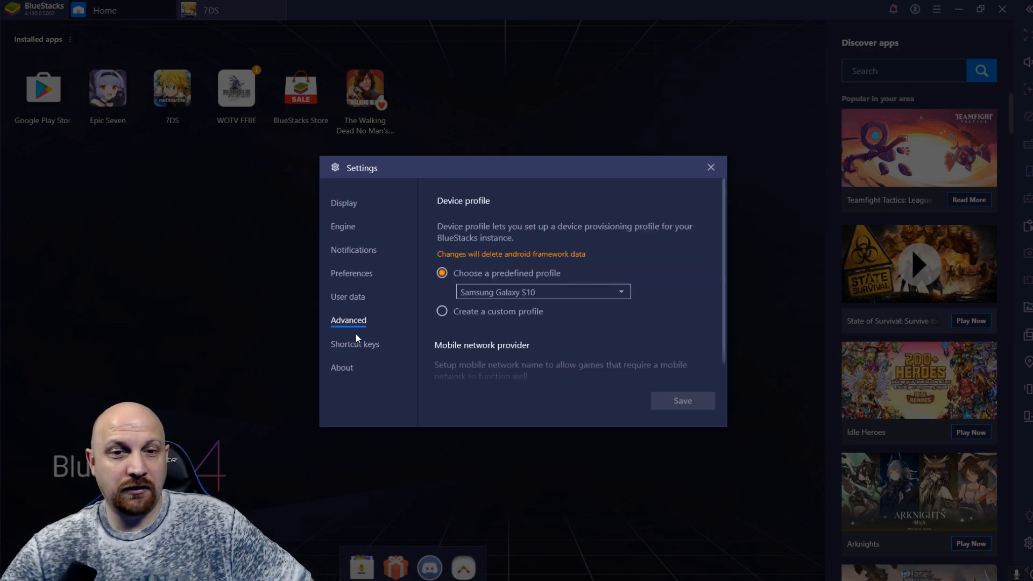
pyautogui.moveTo(439, 323)
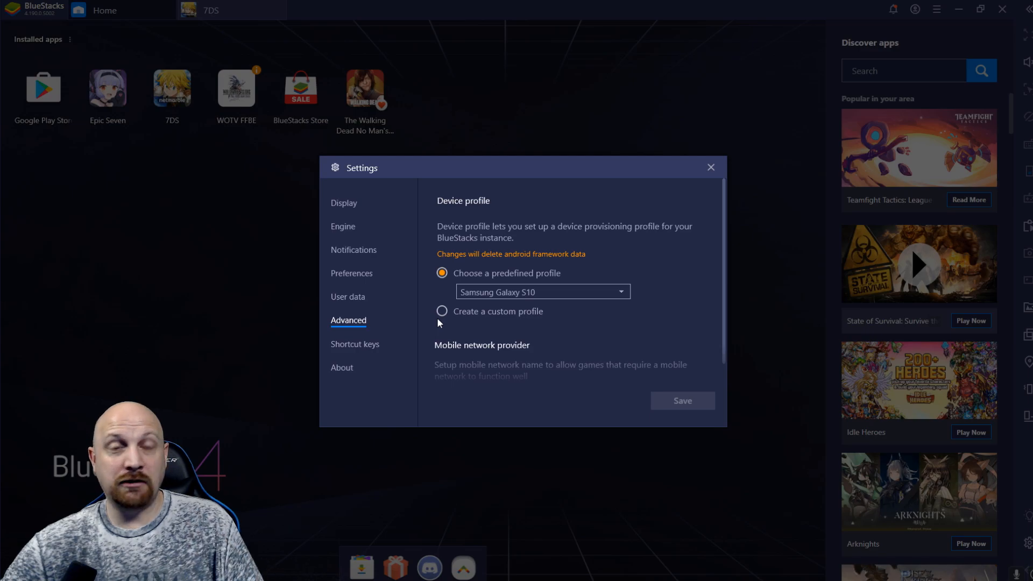
pyautogui.moveTo(576, 288)
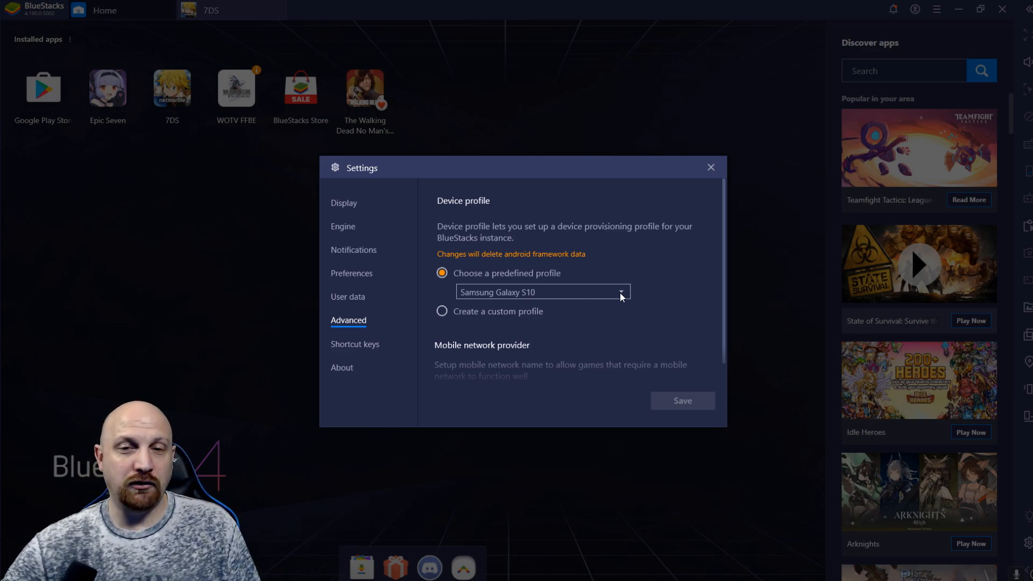
pyautogui.moveTo(623, 292)
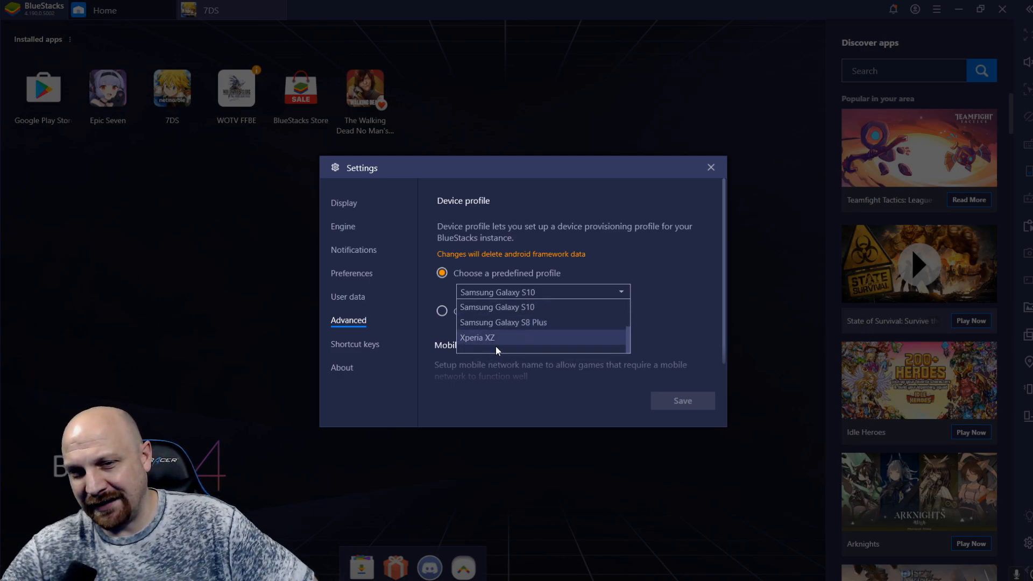
pyautogui.moveTo(673, 228)
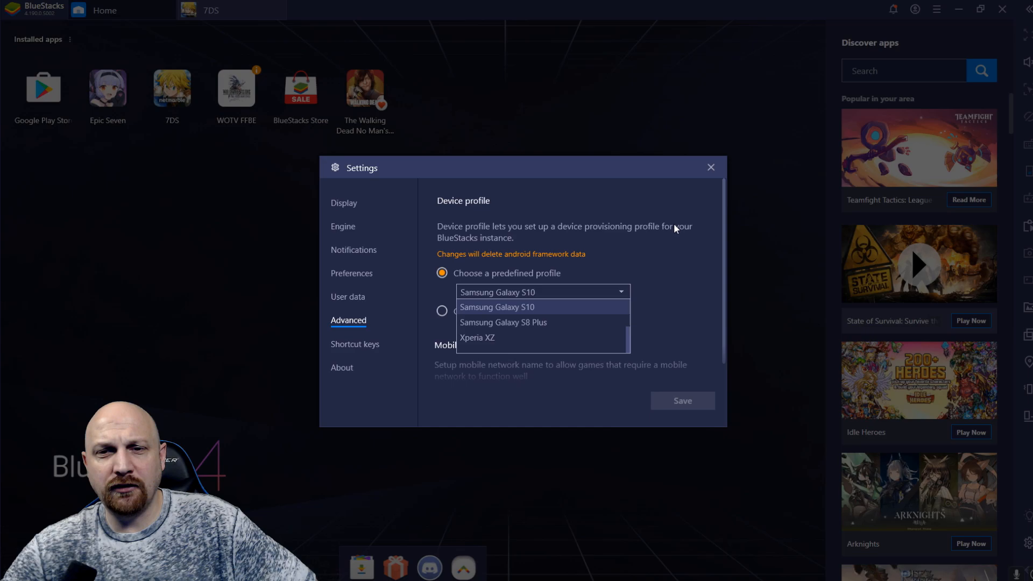
pyautogui.click(497, 306)
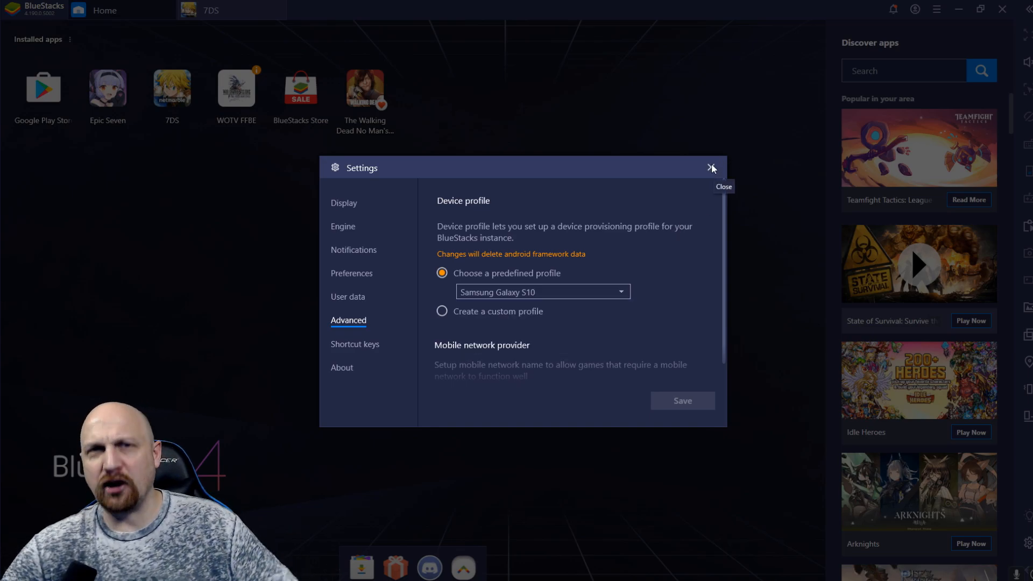
# Leave the emulator settings and confirm 7DS's in-game Landscape Mode is On.
pyautogui.click(711, 168)
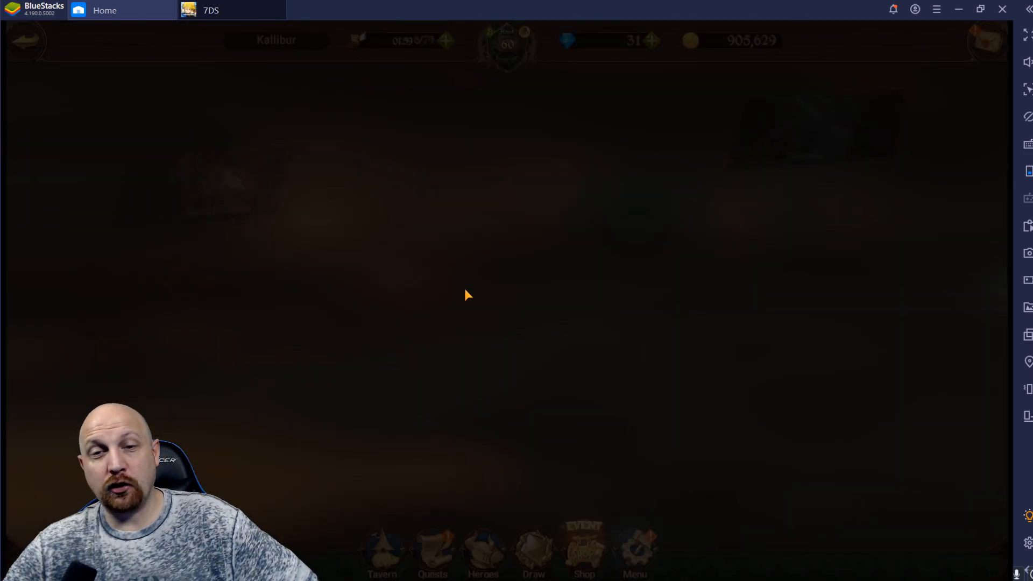
pyautogui.click(635, 550)
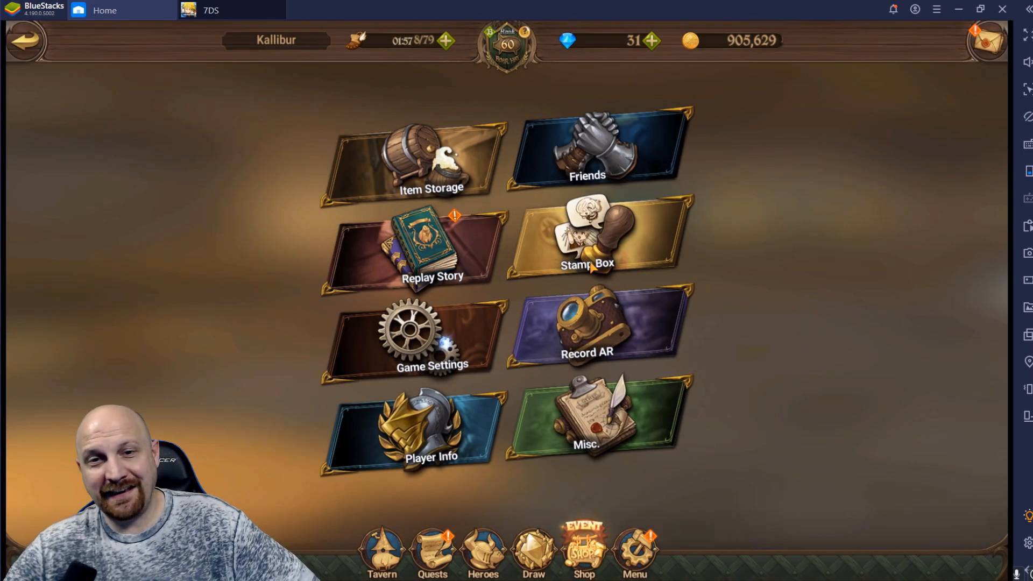
pyautogui.click(433, 337)
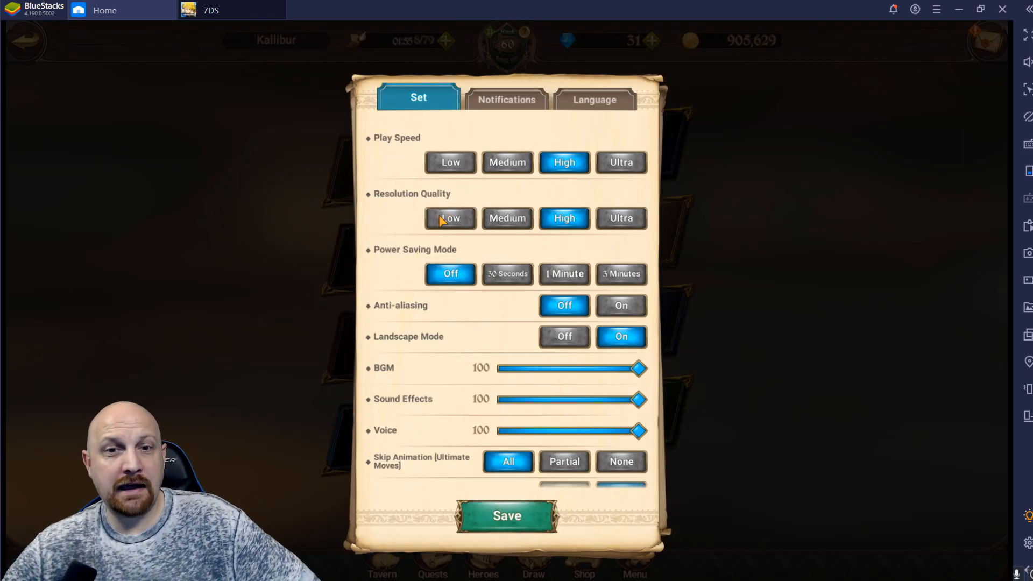
pyautogui.moveTo(521, 378)
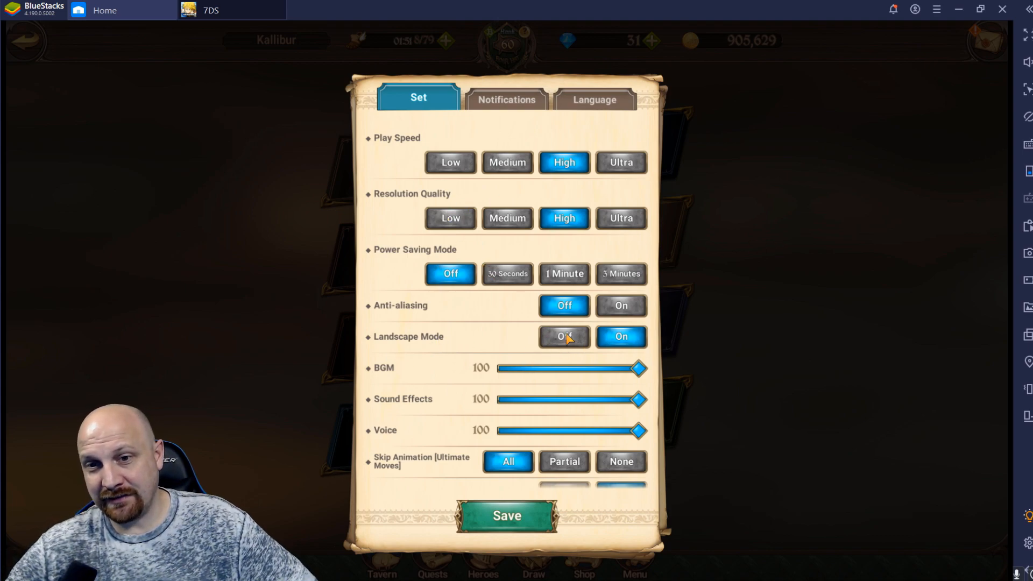
pyautogui.click(619, 337)
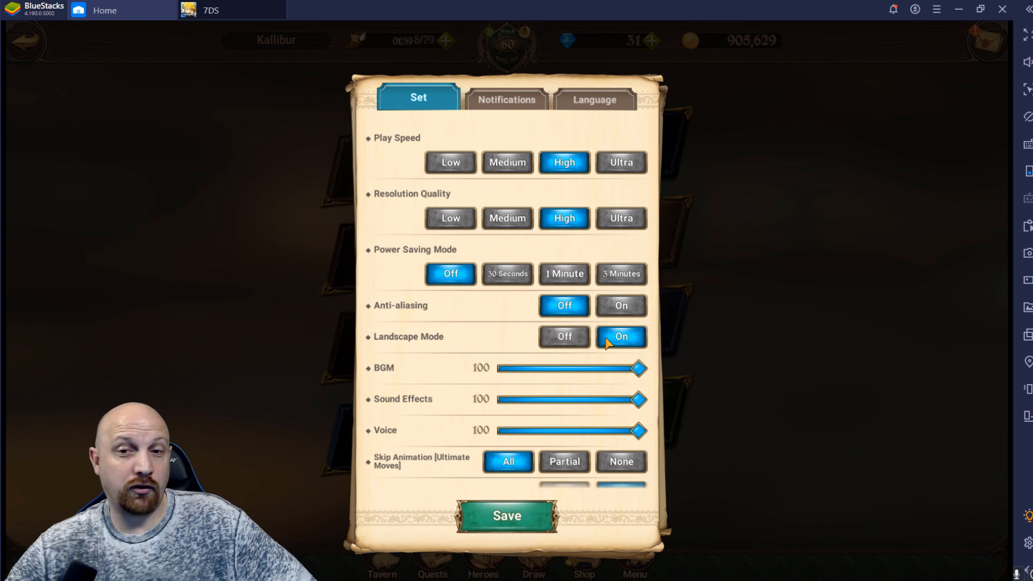
pyautogui.moveTo(609, 327)
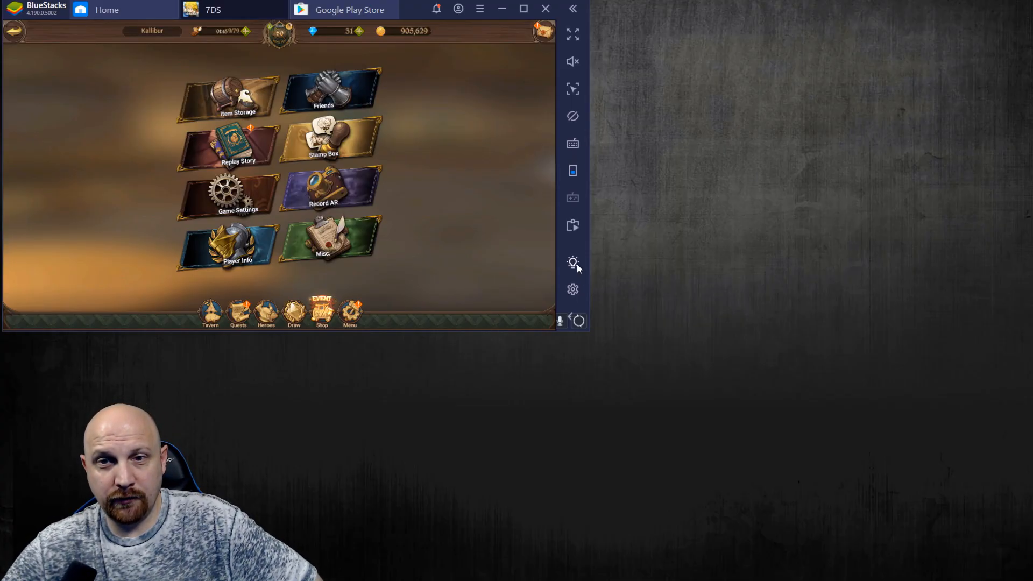
# Keep the Landscape control scheme for 7DS in the game controls panel and view its Settings.
pyautogui.click(571, 261)
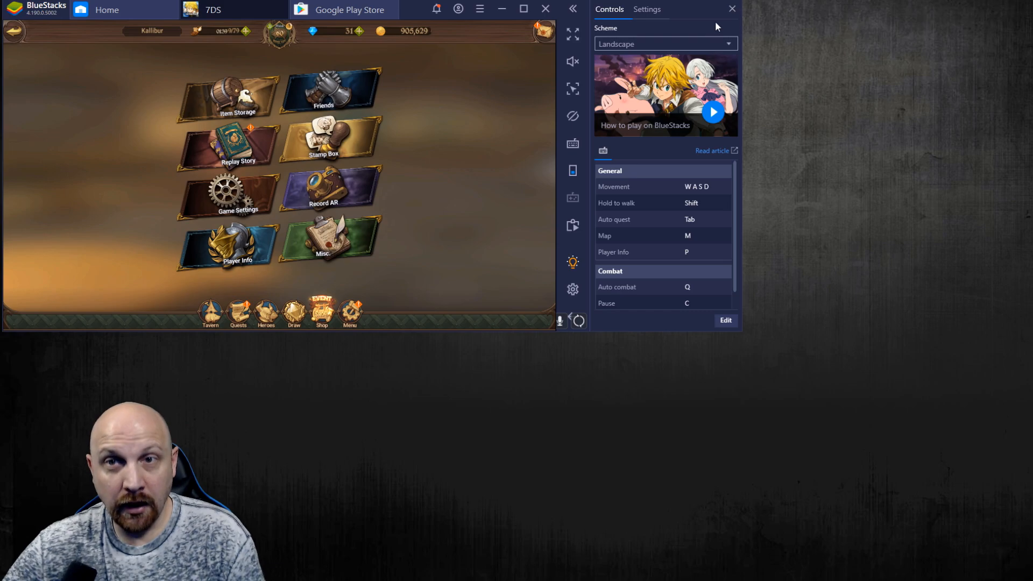
pyautogui.moveTo(729, 53)
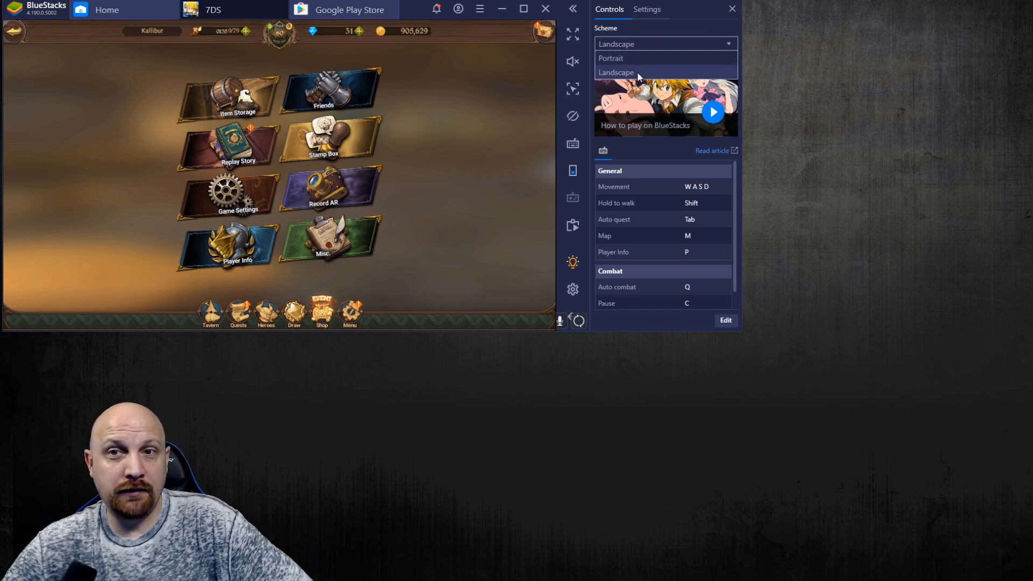
pyautogui.click(647, 9)
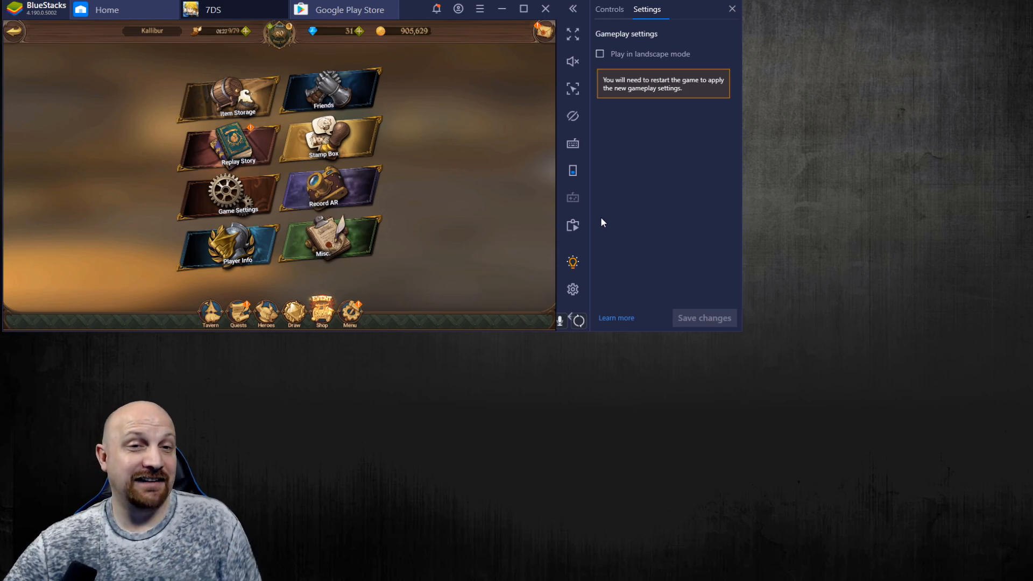
pyautogui.click(731, 9)
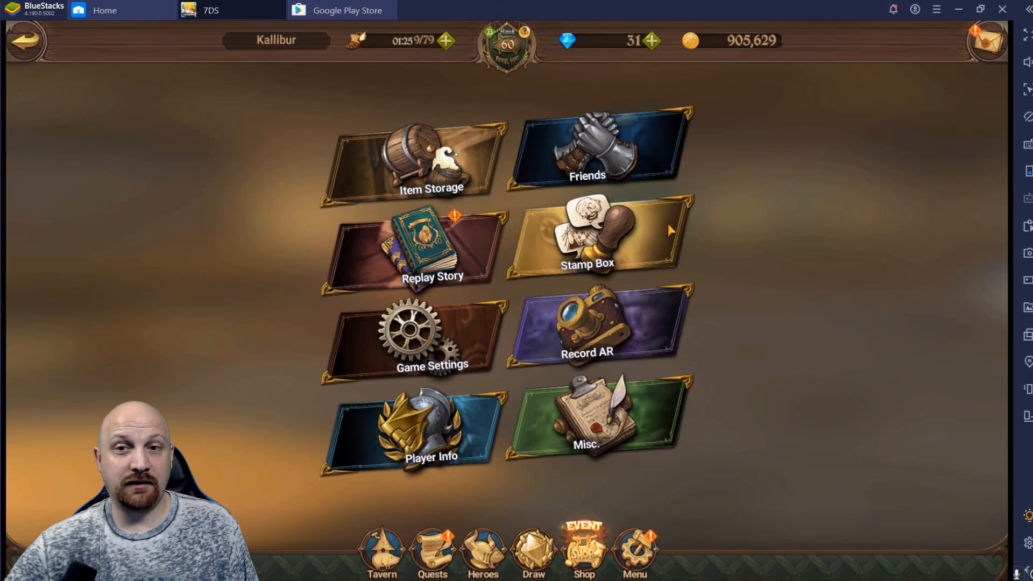
pyautogui.moveTo(729, 257)
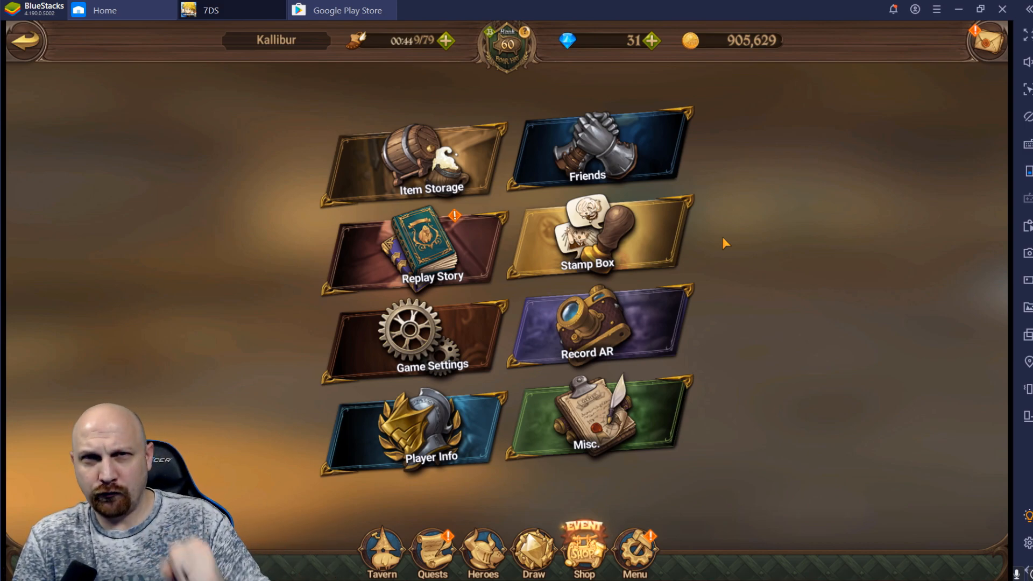
# Return to the BlueStacks home screen from the game.
pyautogui.click(105, 10)
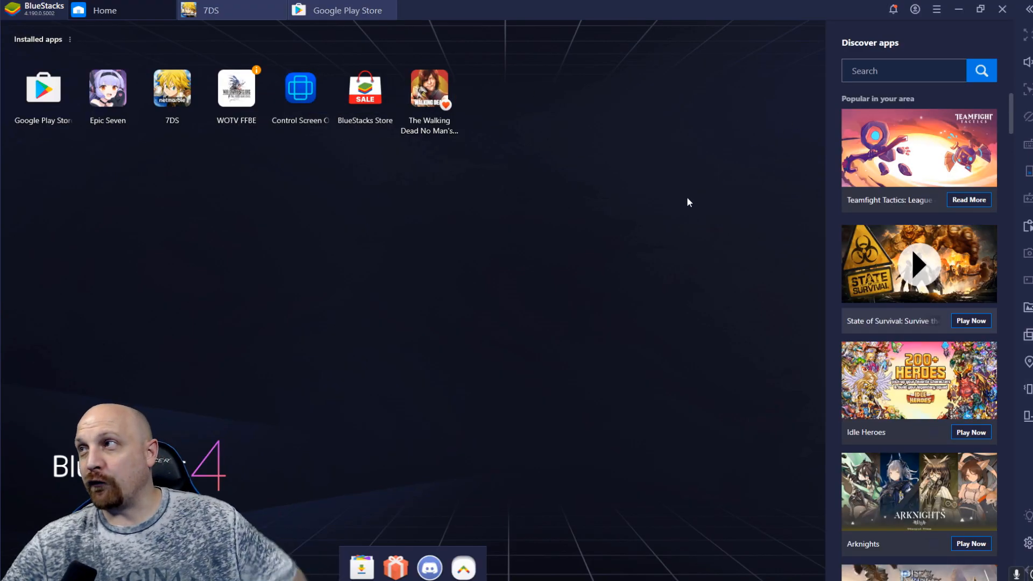
pyautogui.moveTo(284, 72)
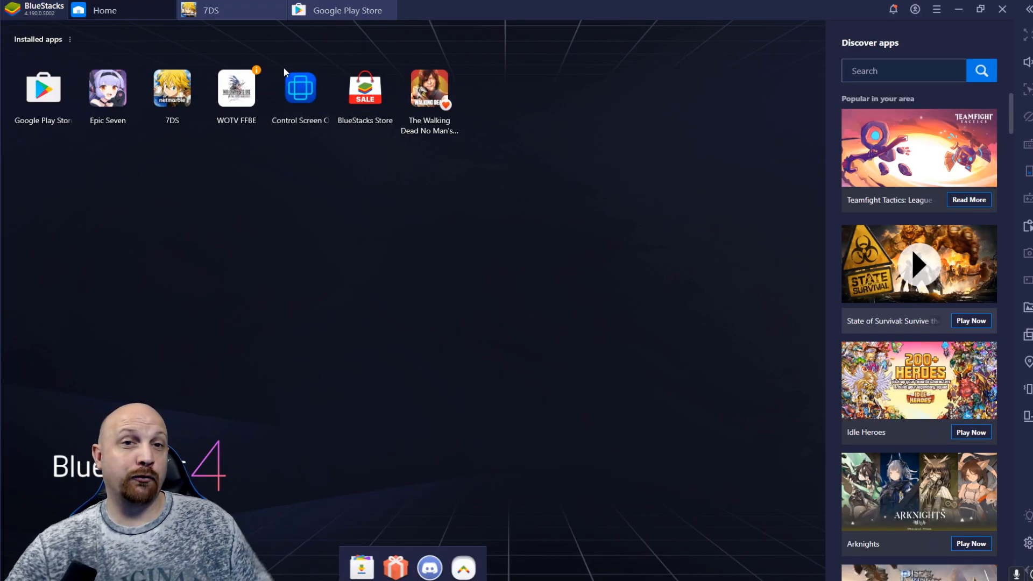
pyautogui.moveTo(300, 86)
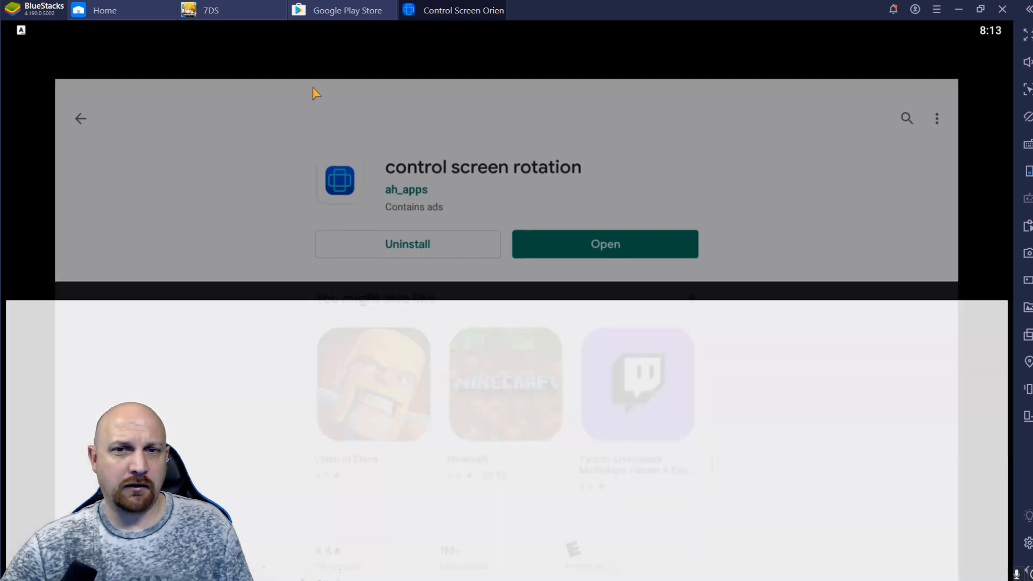
# Launch Control Screen Orientation and switch its Start service toggle on.
pyautogui.click(604, 244)
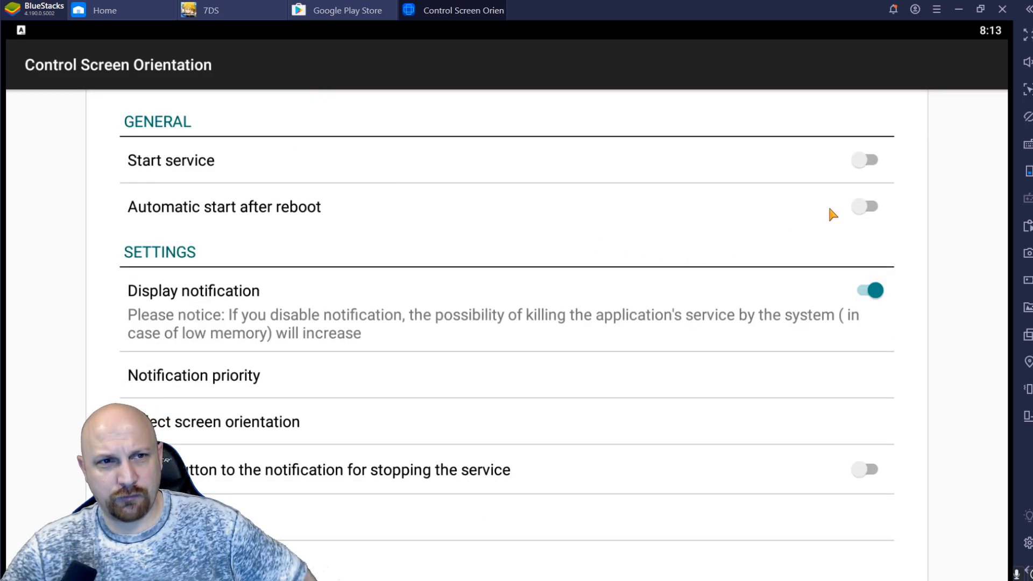
pyautogui.moveTo(870, 168)
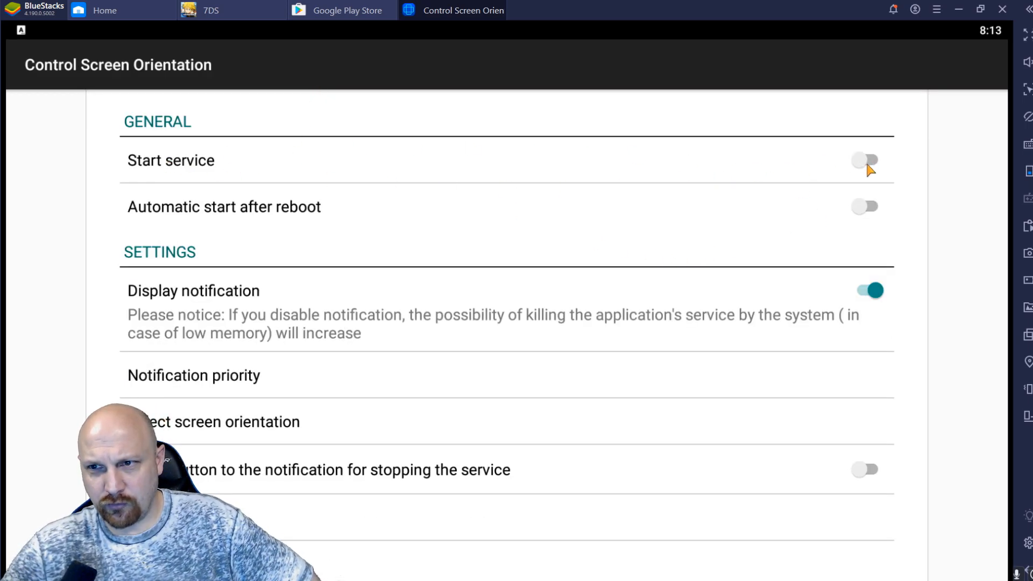
pyautogui.scroll(-3)
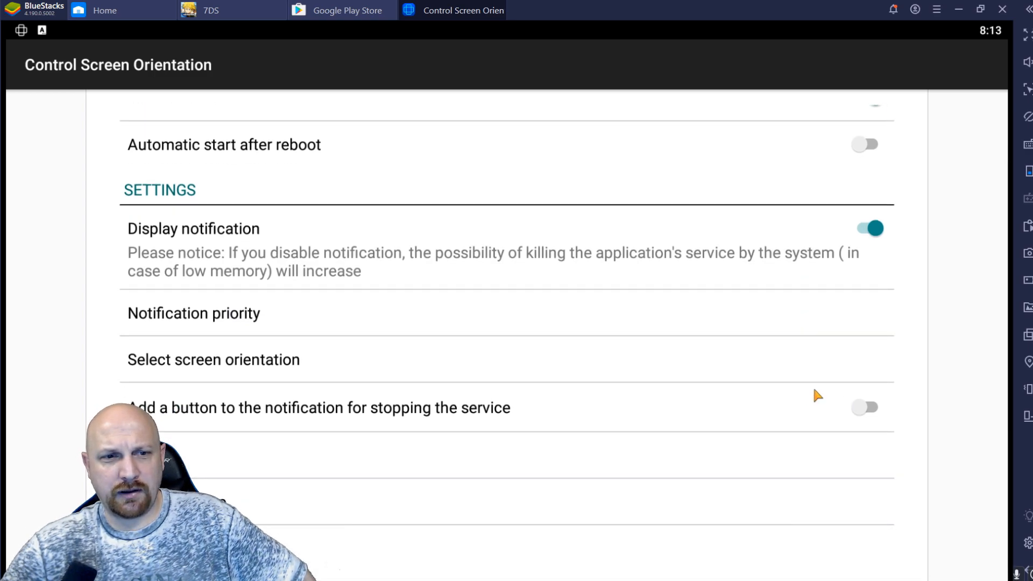
pyautogui.click(213, 360)
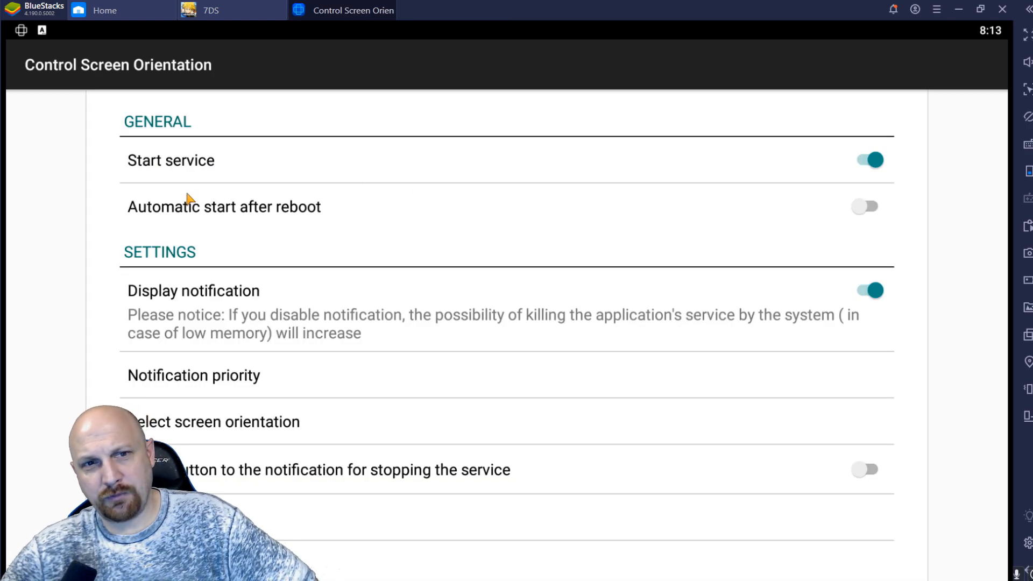
pyautogui.moveTo(474, 235)
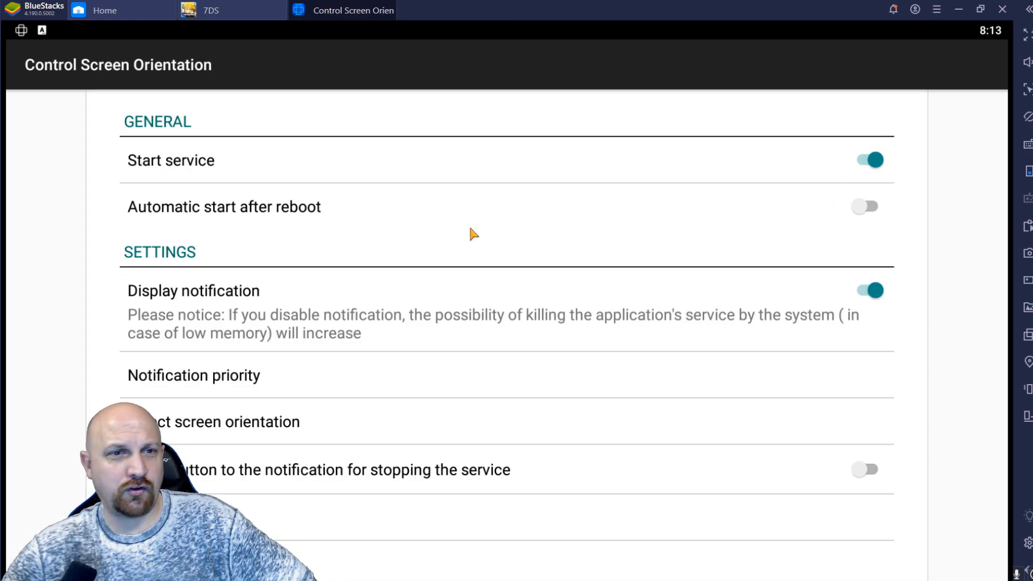
pyautogui.moveTo(536, 232)
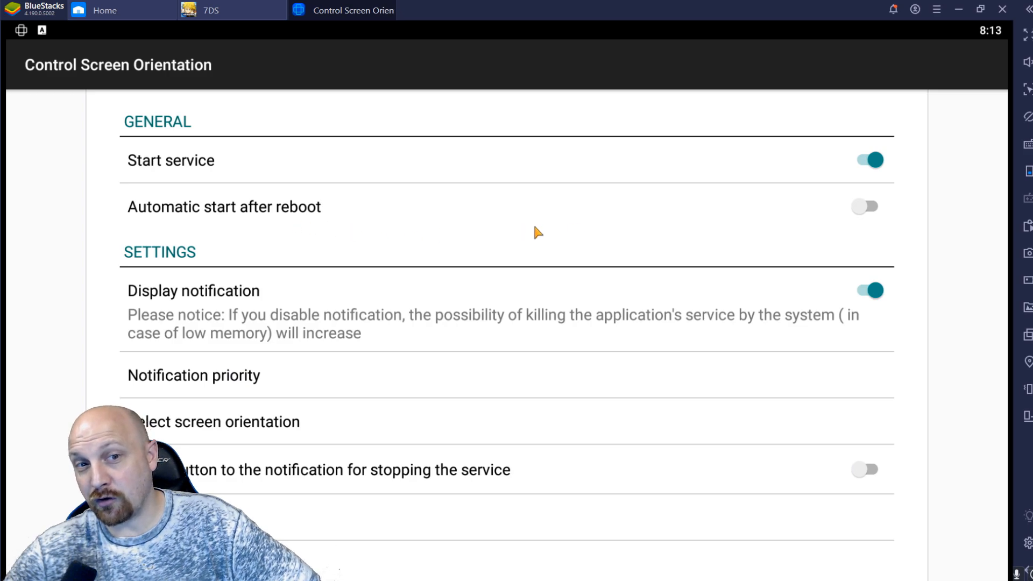
pyautogui.moveTo(855, 252)
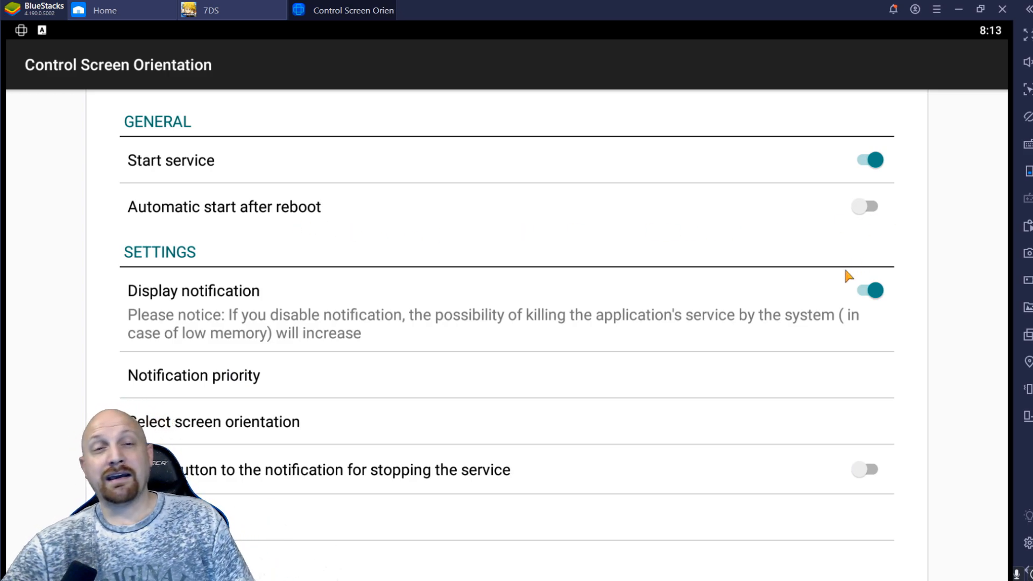
pyautogui.moveTo(833, 264)
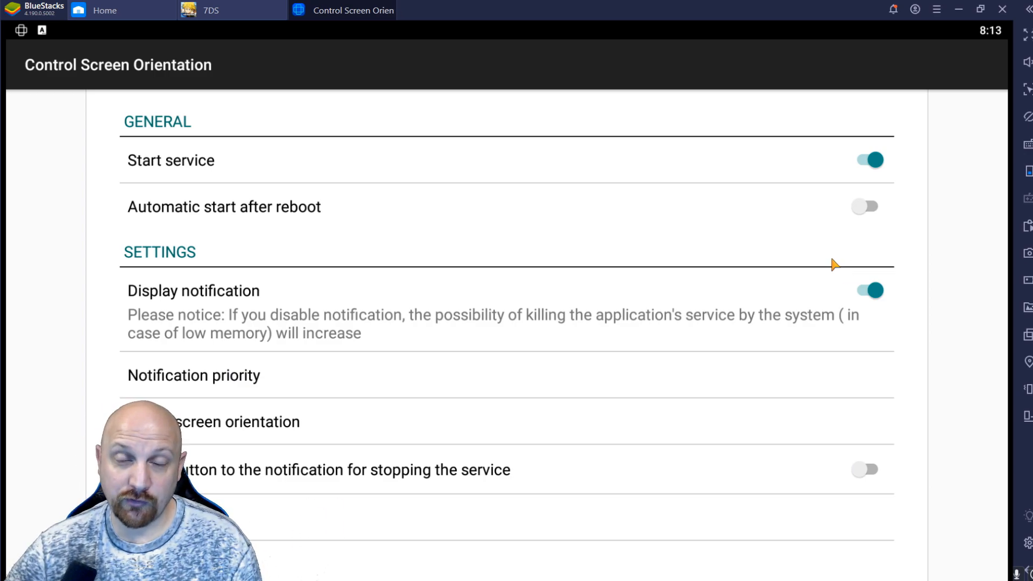
pyautogui.moveTo(224, 181)
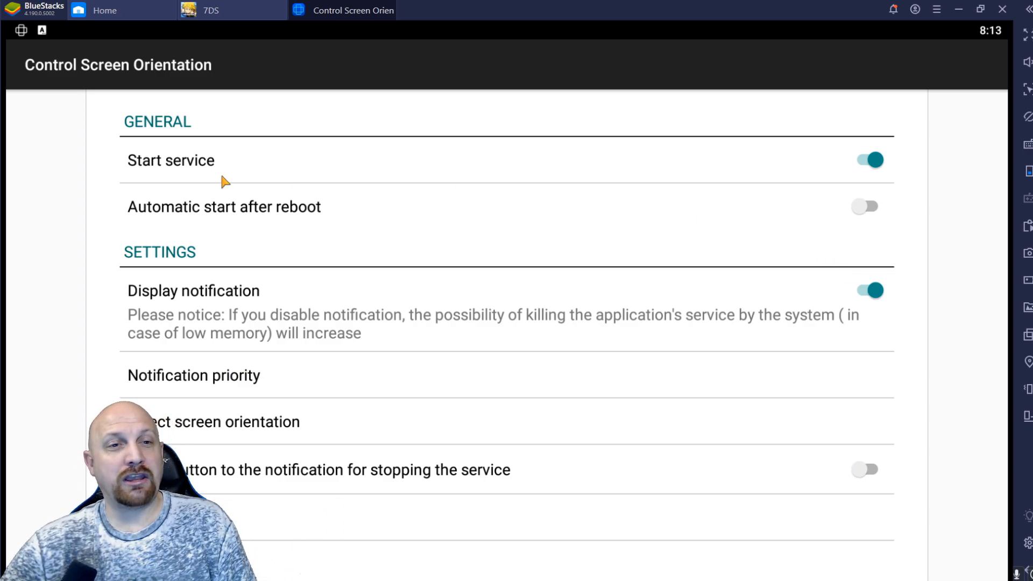
pyautogui.moveTo(711, 198)
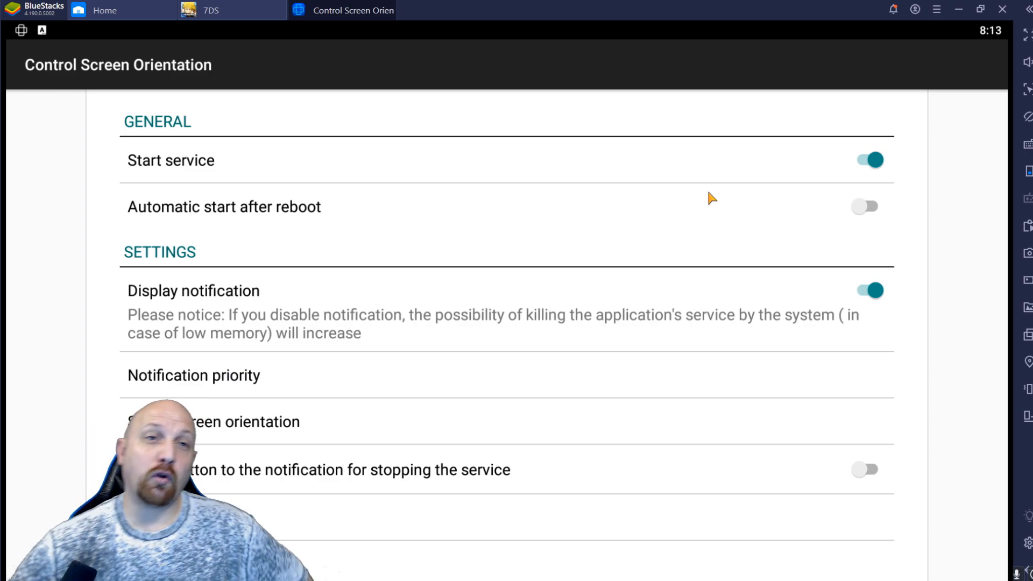
# Switch back to the 7DS game tab with its main menu showing.
pyautogui.click(211, 10)
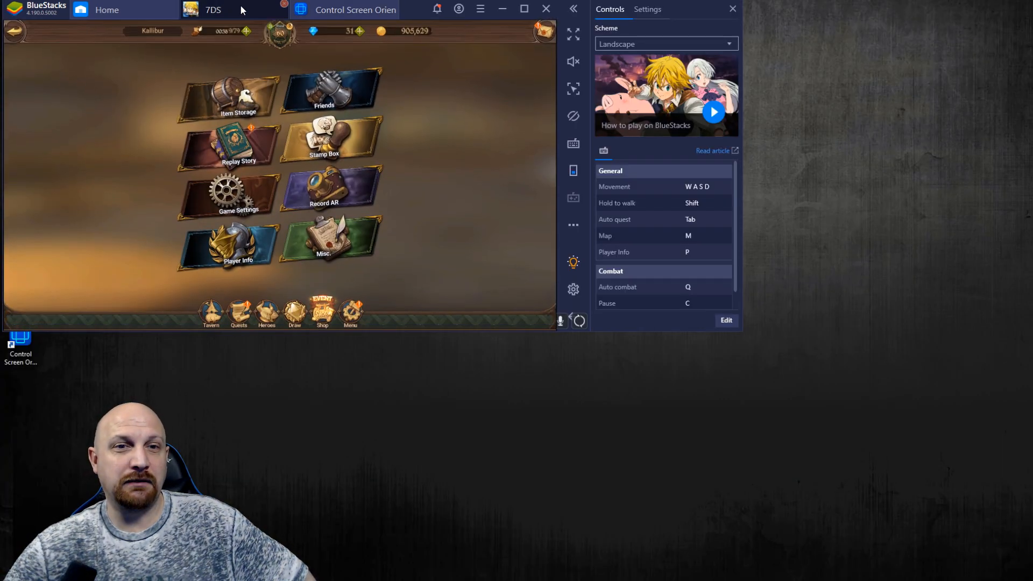
pyautogui.click(732, 9)
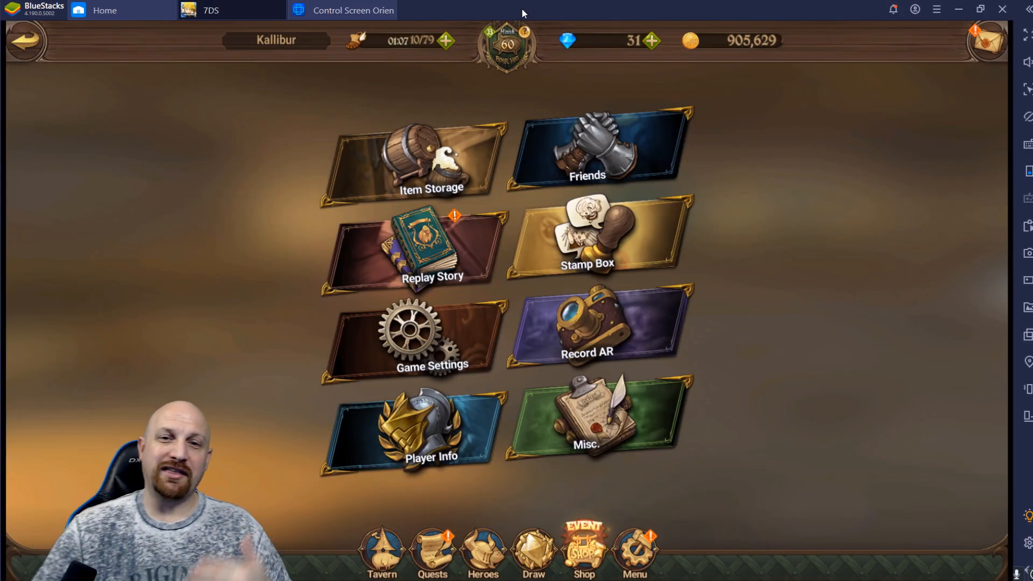